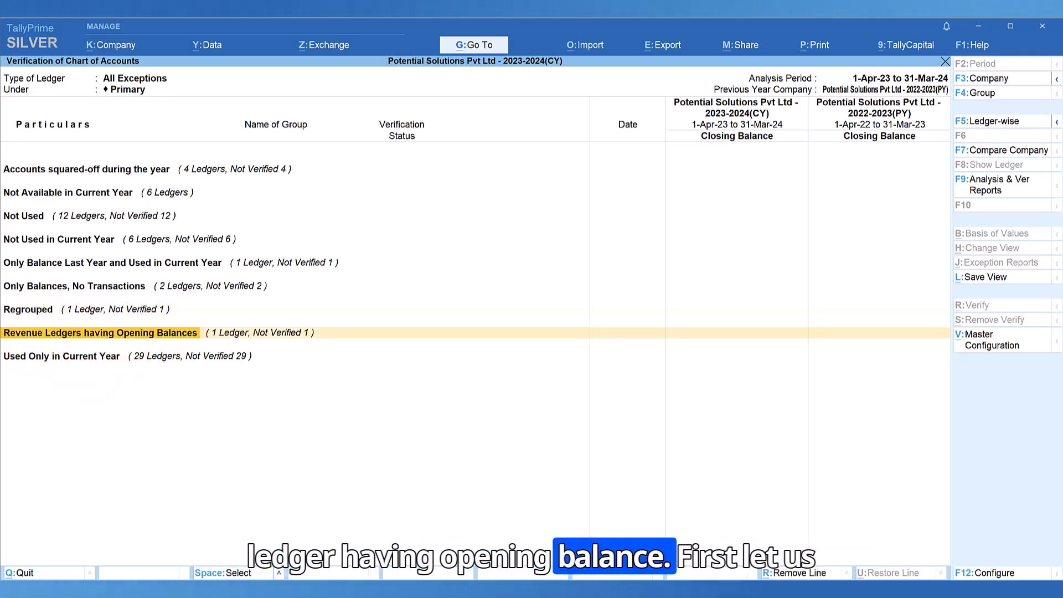
# Step: Drill into the Regrouped exception to see Sujana Enterprises moved from Sundry Debtors to Sundry Creditors
pyautogui.press('Up')
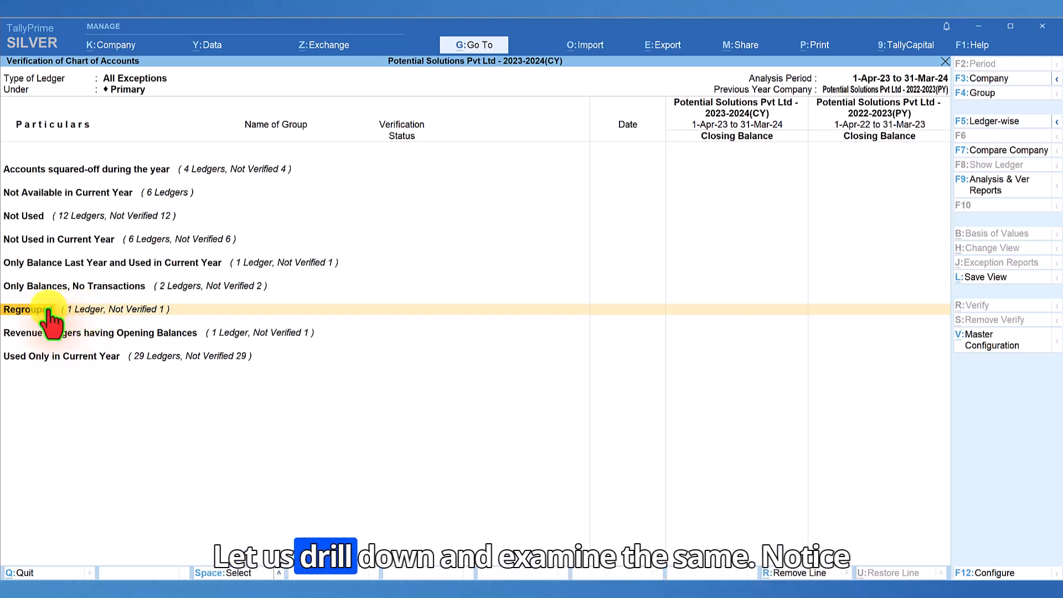
pyautogui.click(44, 309)
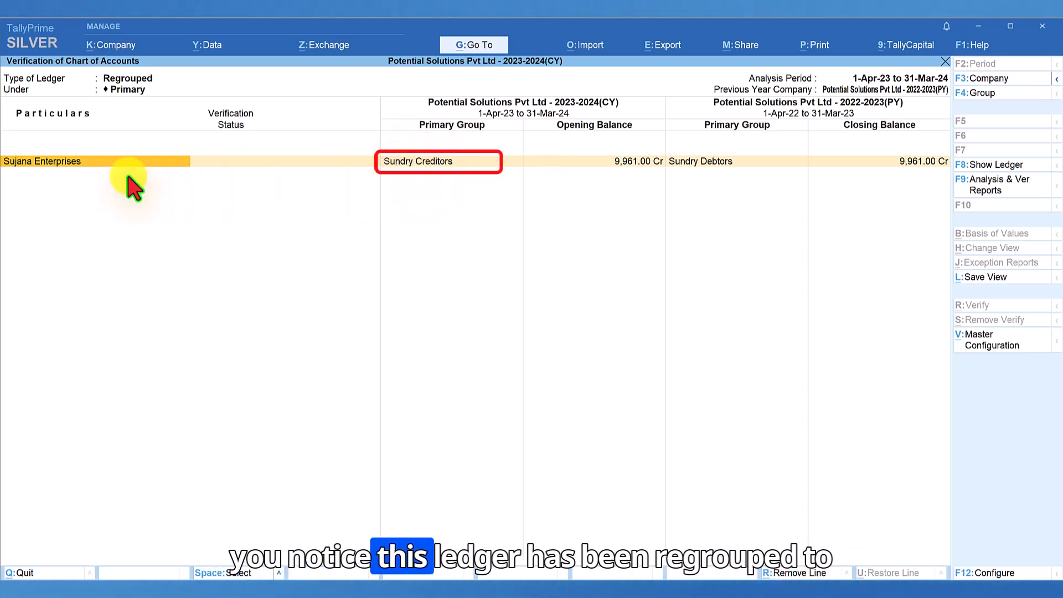
pyautogui.moveTo(358, 177)
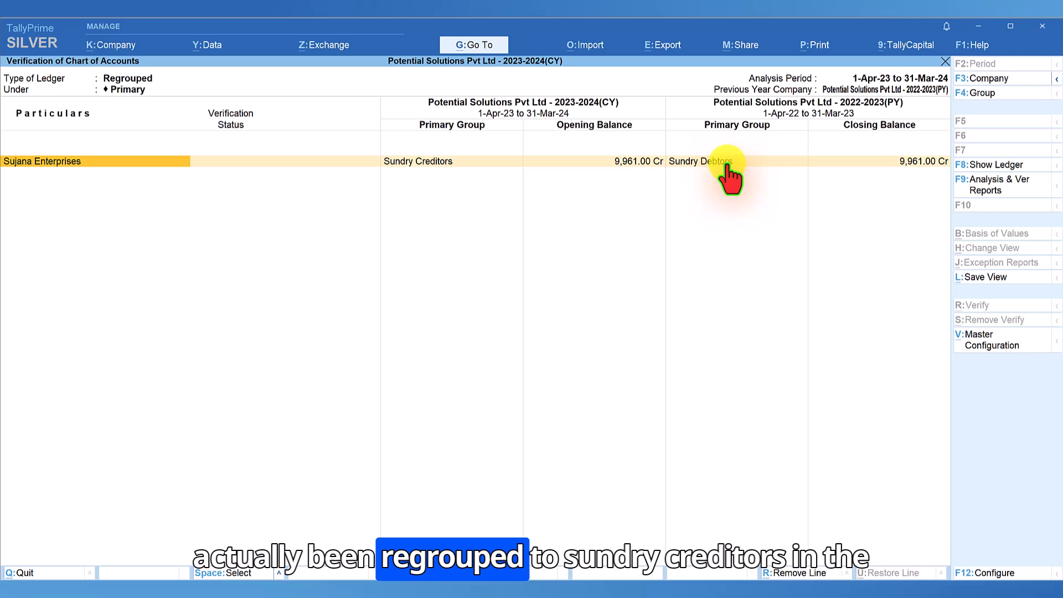
pyautogui.moveTo(750, 197)
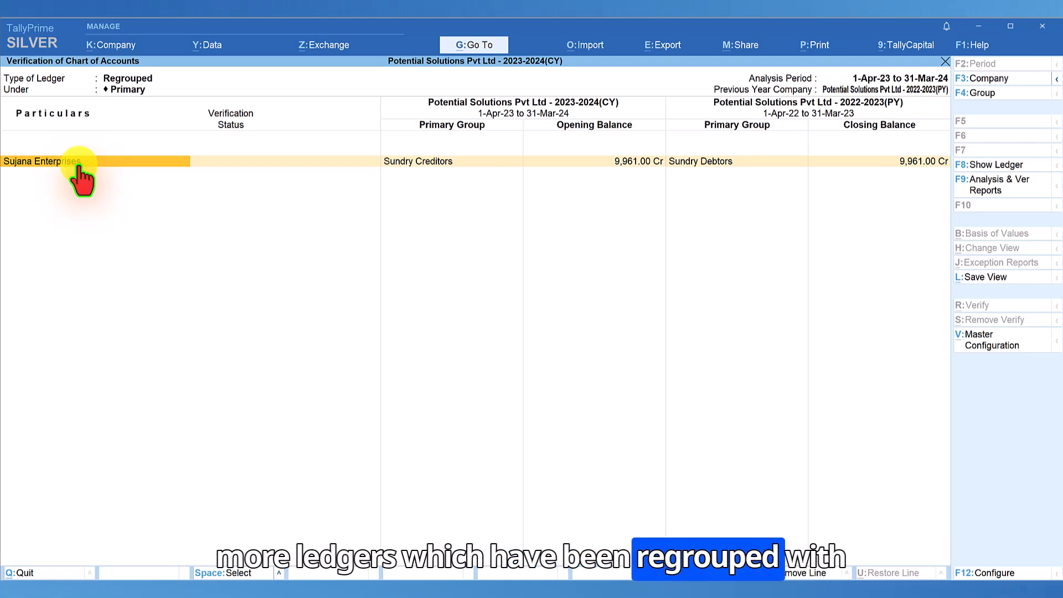
# Step: Configure the report to show Regrouped ledgers, including subgroup changes
pyautogui.click(998, 572)
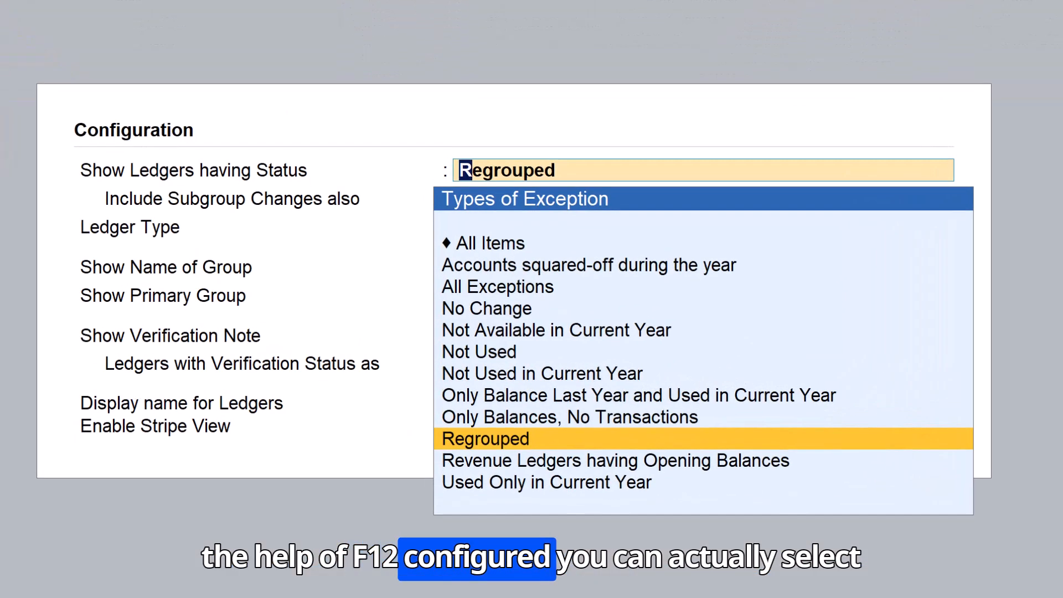
pyautogui.click(485, 439)
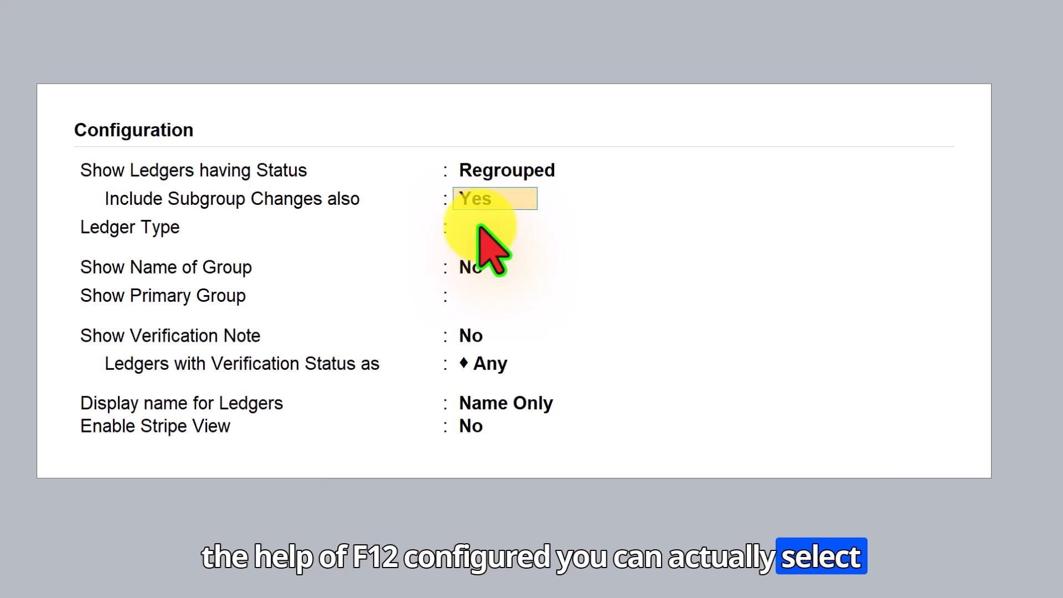
pyautogui.click(548, 227)
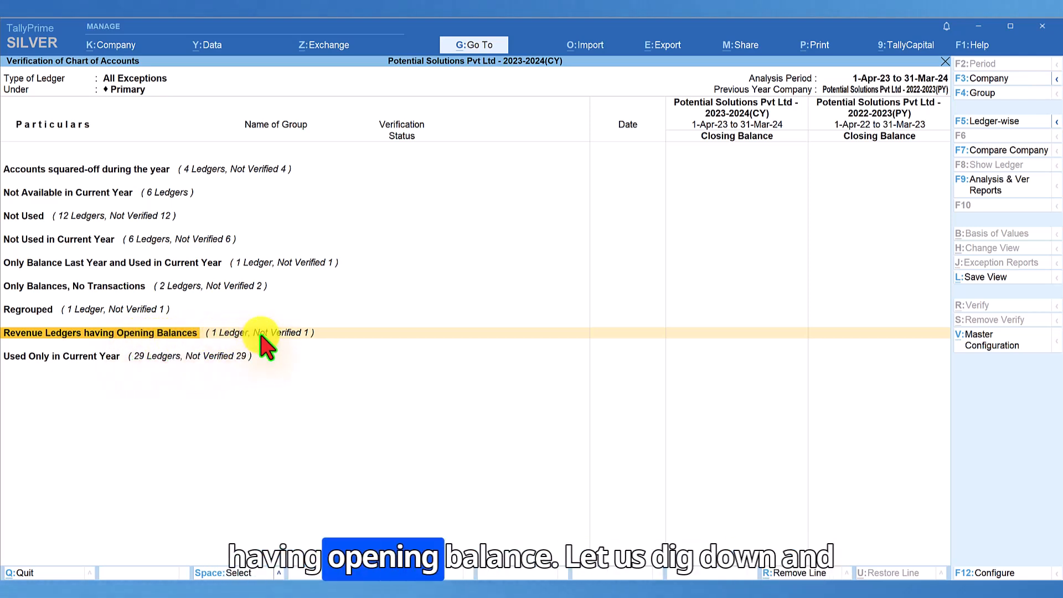
pyautogui.moveTo(244, 346)
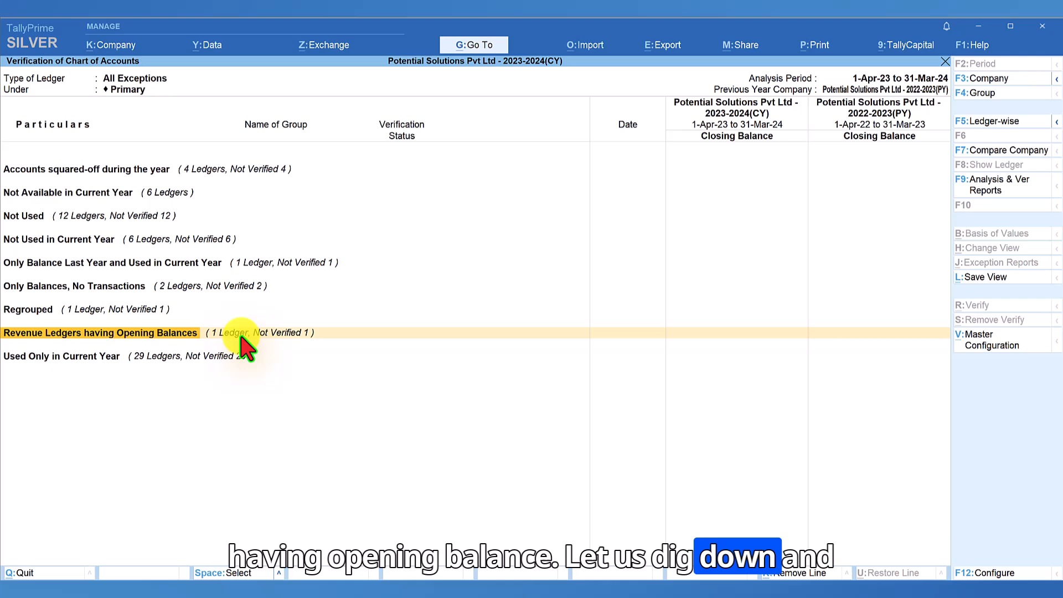